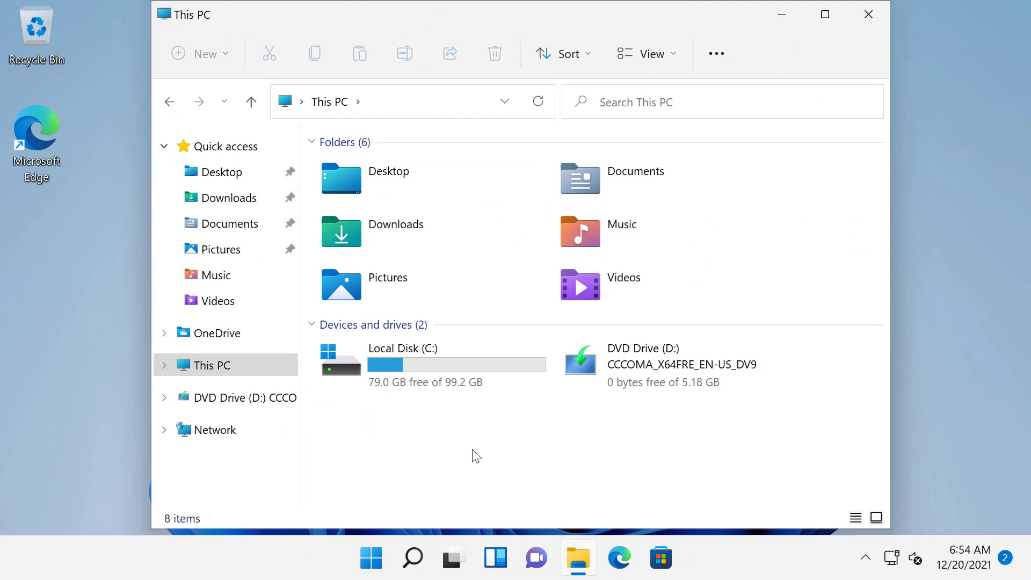
Close File Explorer, launch Settings from Start and scroll the System page to Recovery
left_click(428, 364)
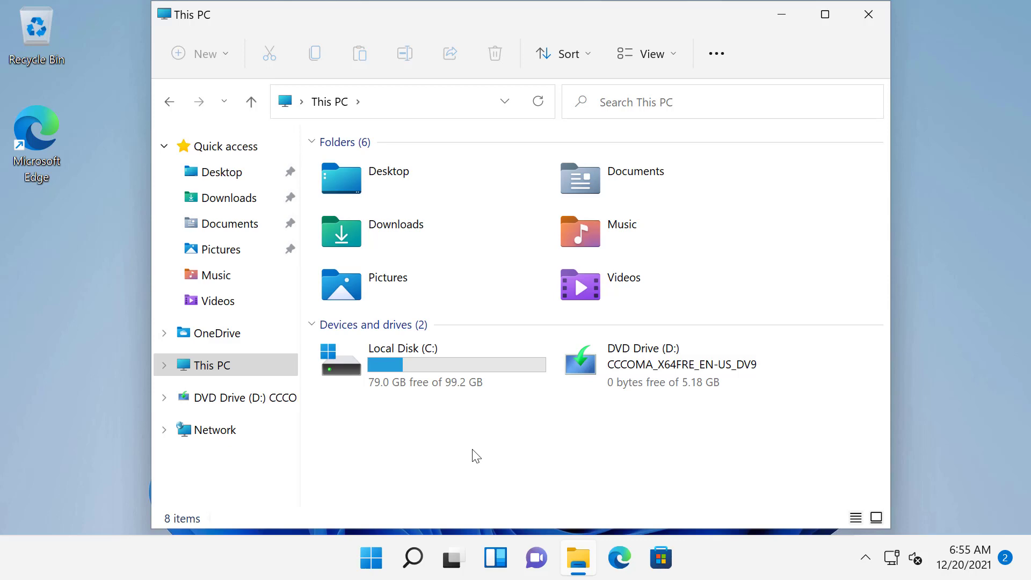
mouse_move(781, 124)
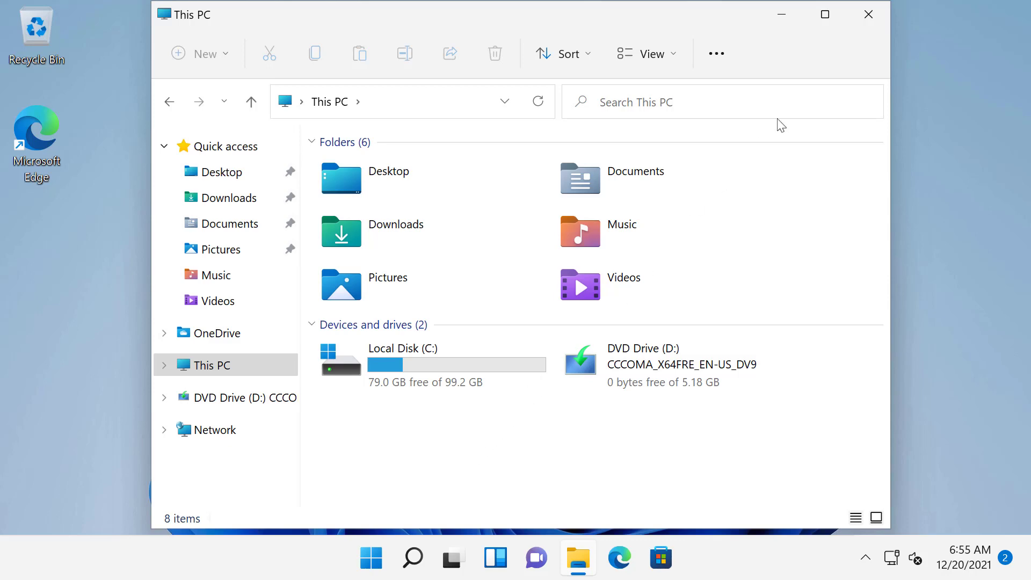
left_click(868, 14)
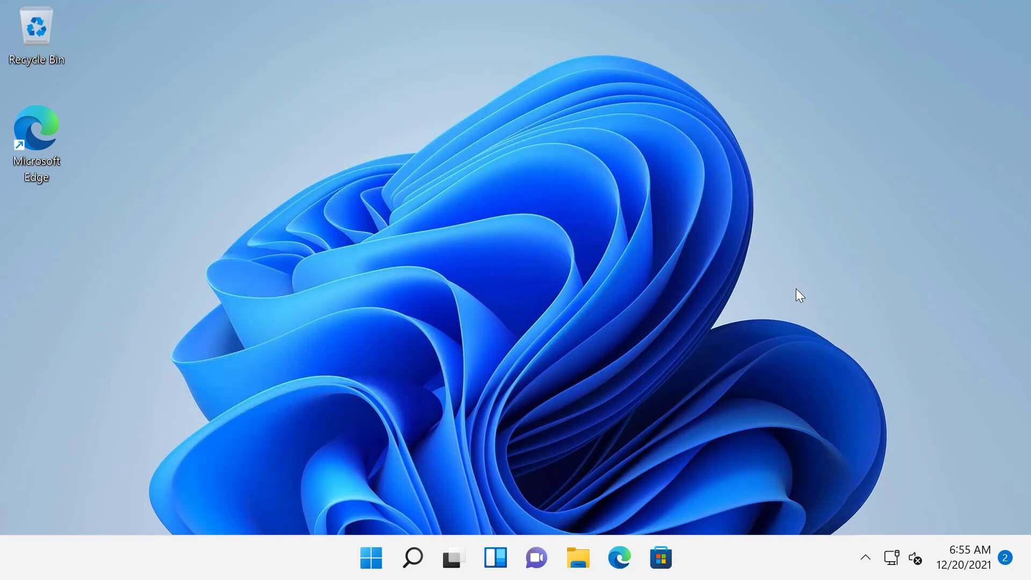
mouse_move(681, 368)
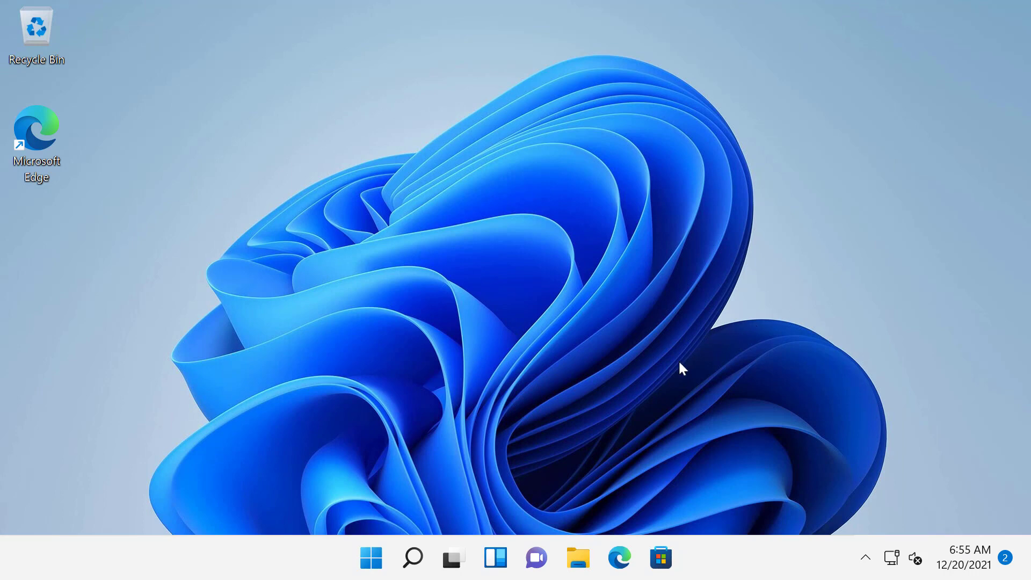
left_click(371, 557)
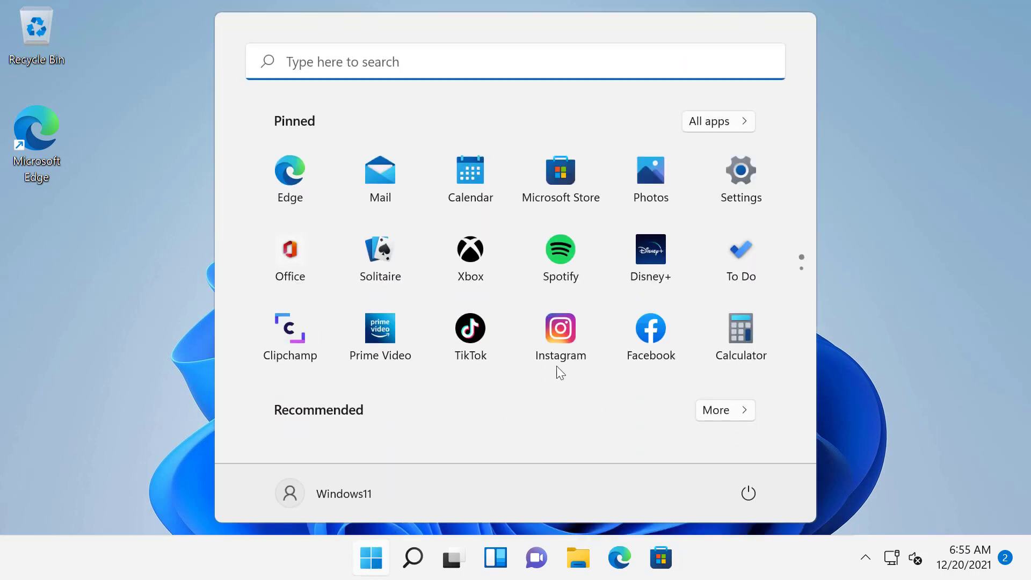
left_click(740, 172)
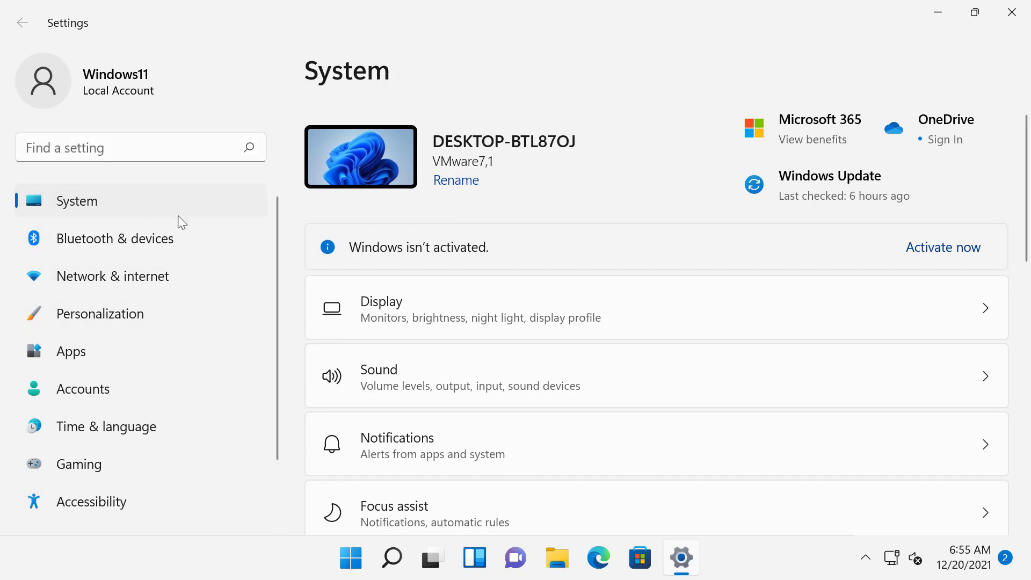
scroll("down", 3)
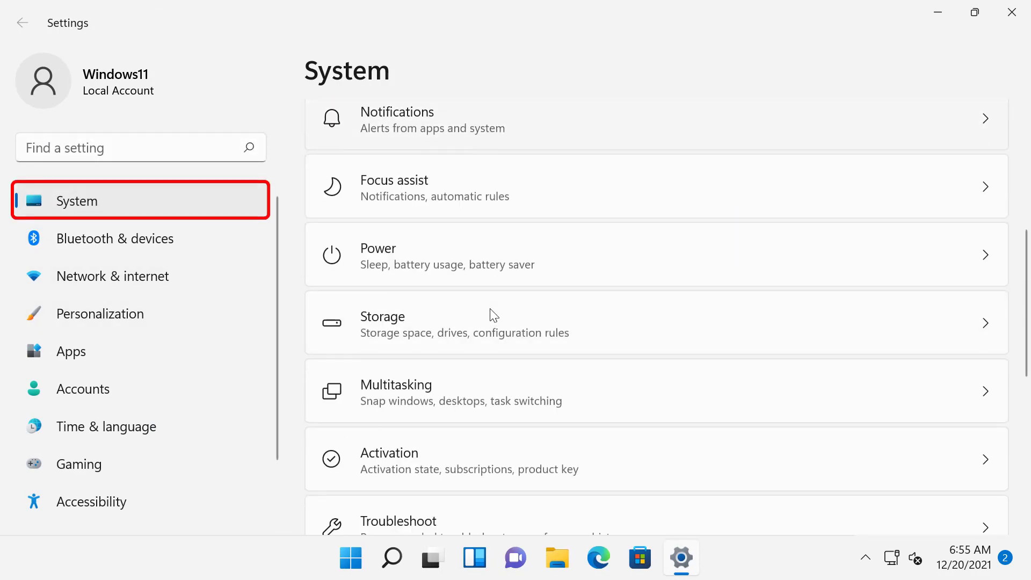
scroll("down", 3)
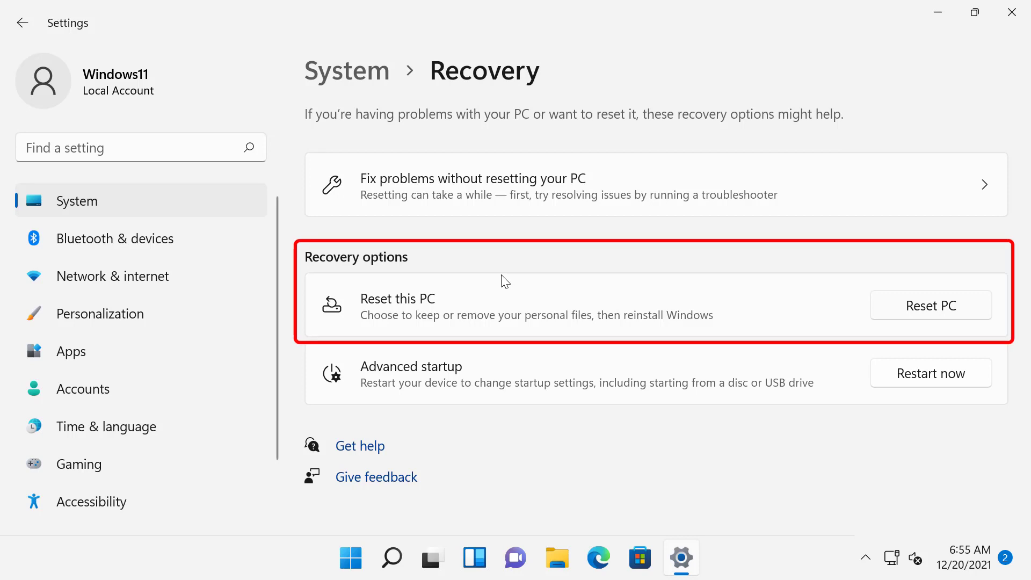
mouse_move(975, 313)
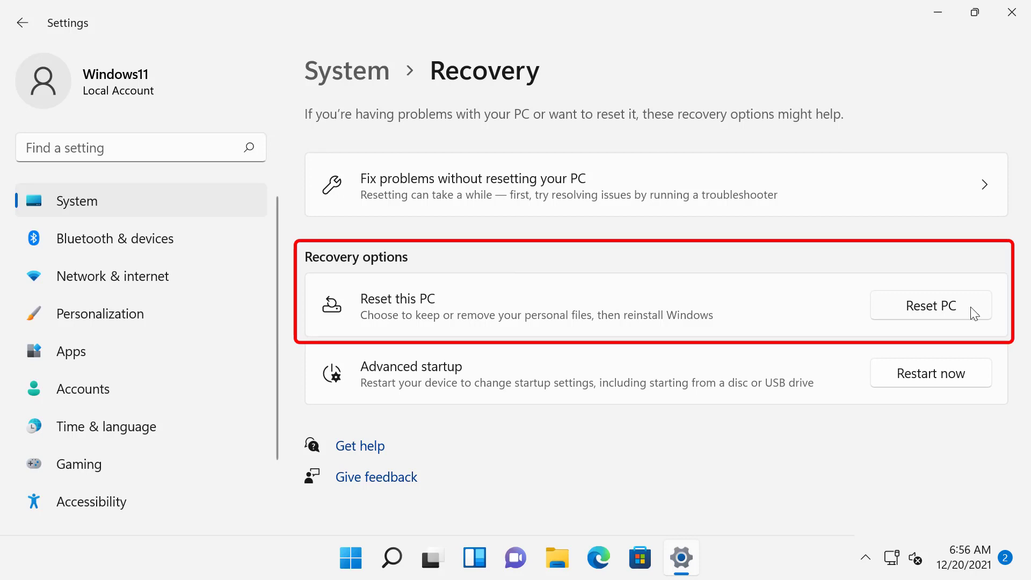
Start Reset this PC and choose Keep my files
left_click(930, 305)
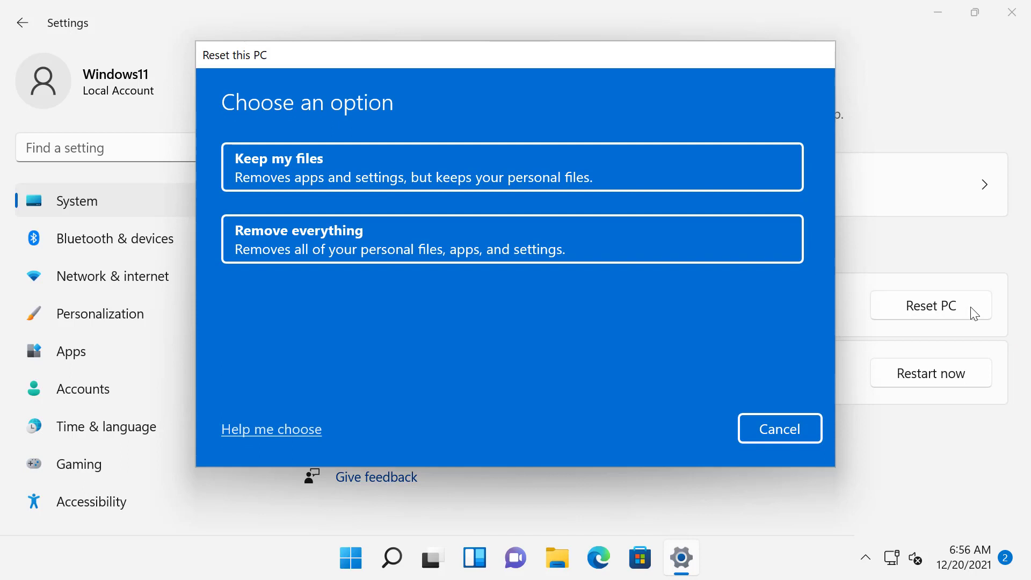
left_click(511, 167)
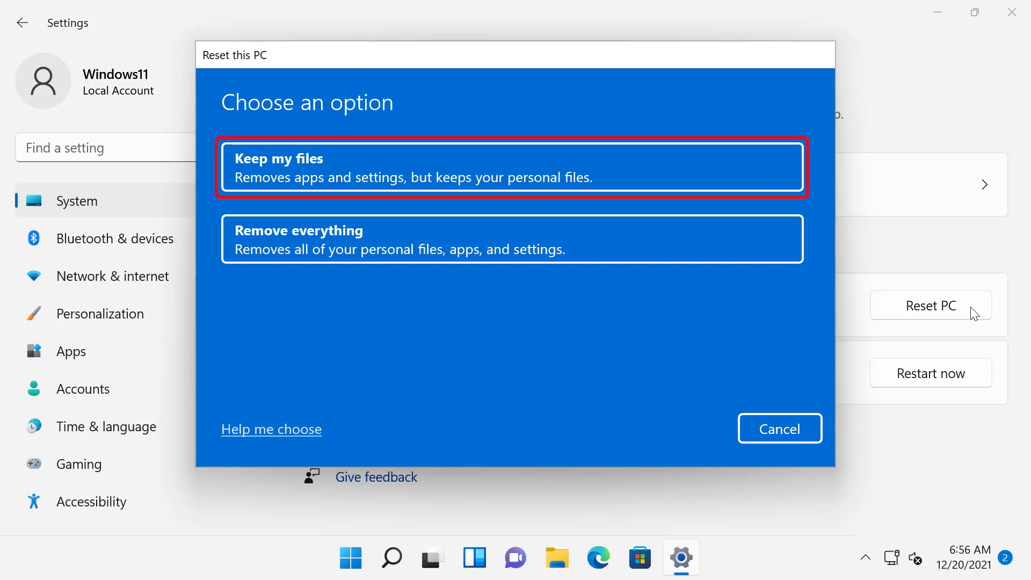
mouse_move(880, 280)
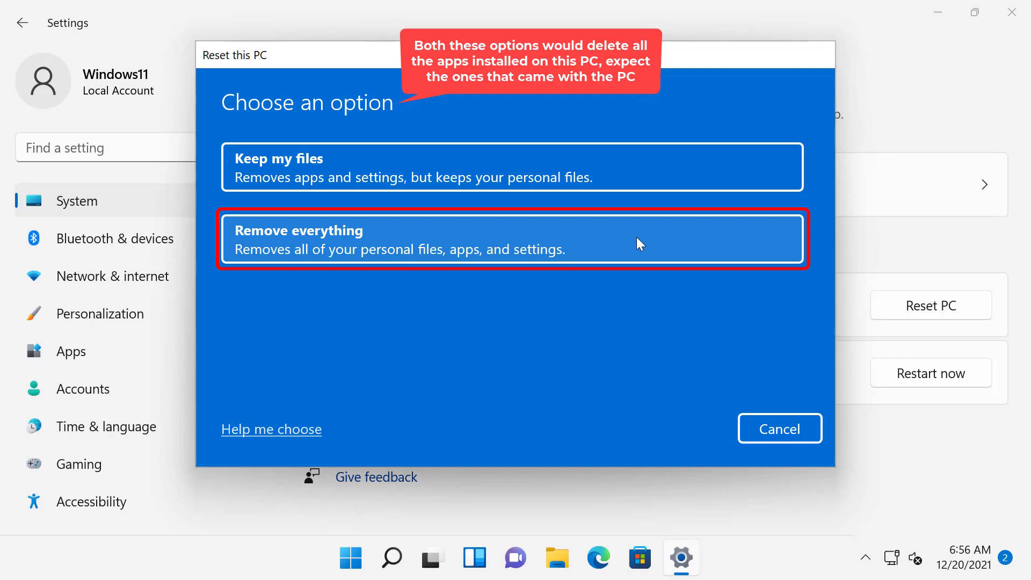
left_click(512, 238)
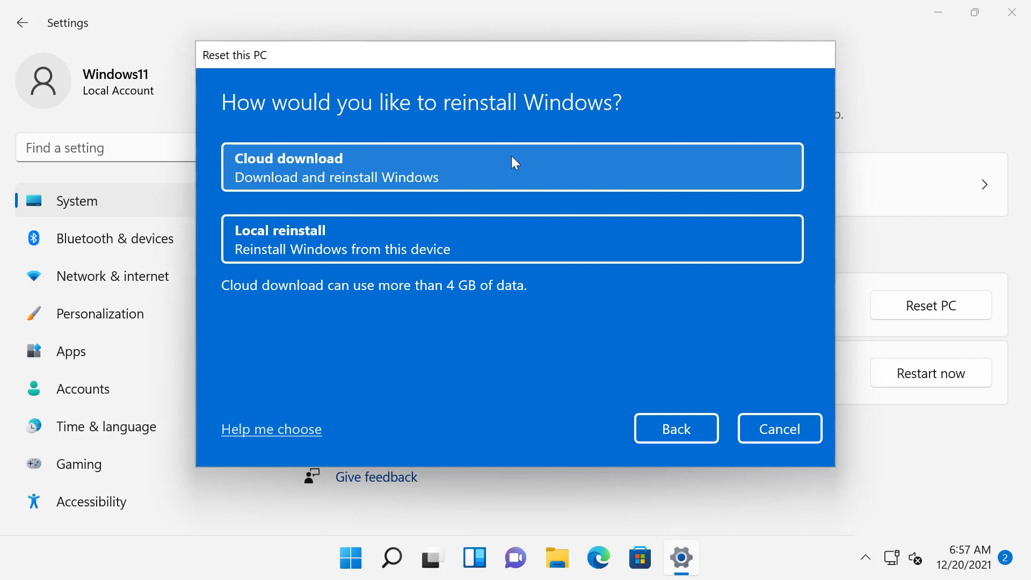
mouse_move(514, 198)
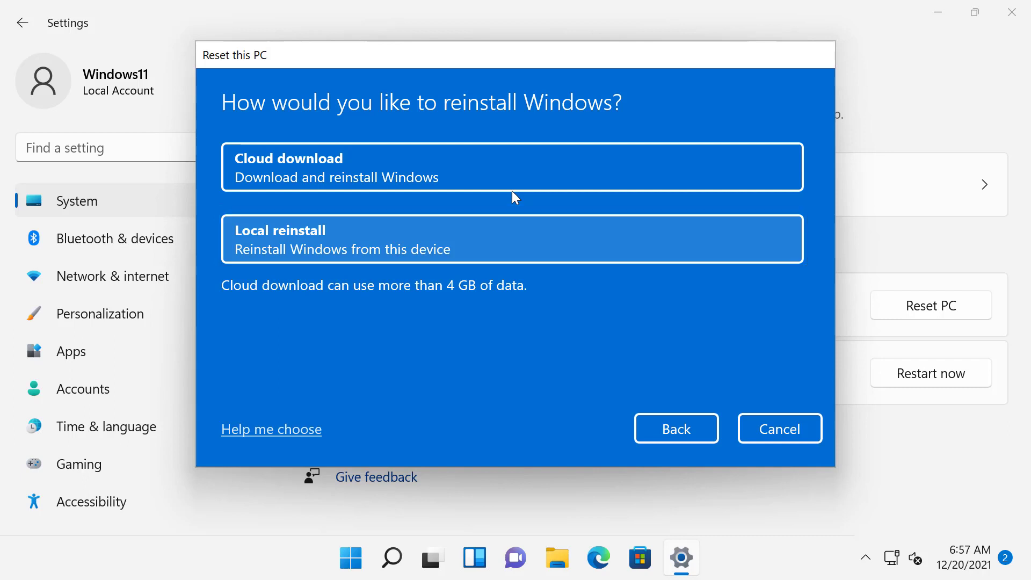
mouse_move(492, 204)
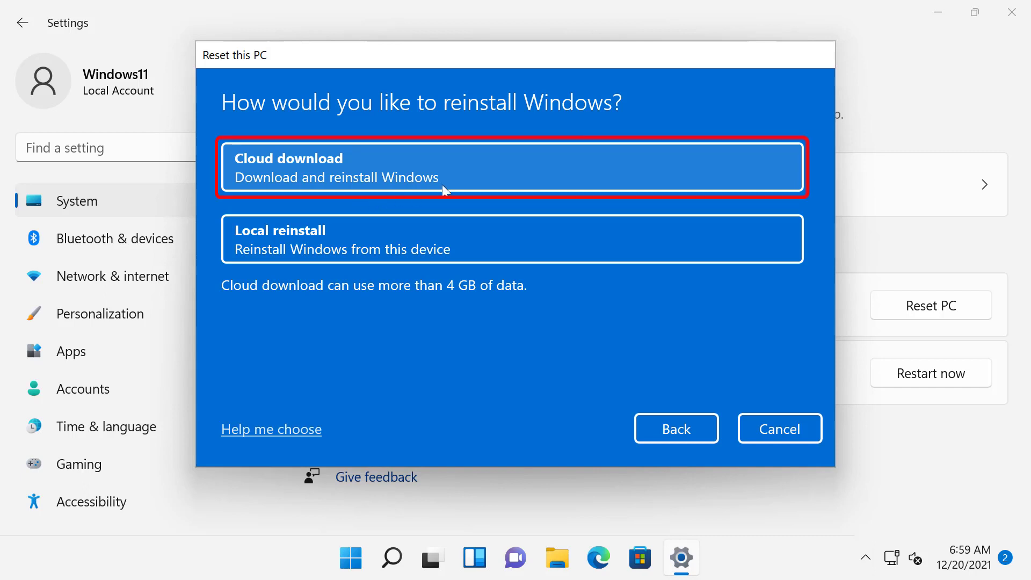
Choose Cloud download as the way to reinstall Windows
left_click(512, 167)
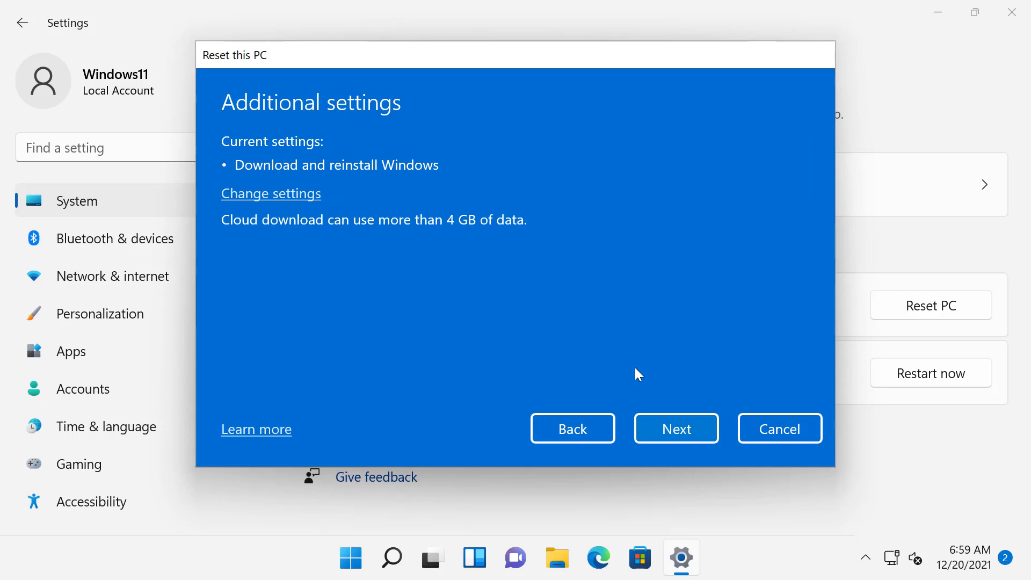
Accept the Additional settings and reach the Ready to reset this PC summary
left_click(675, 428)
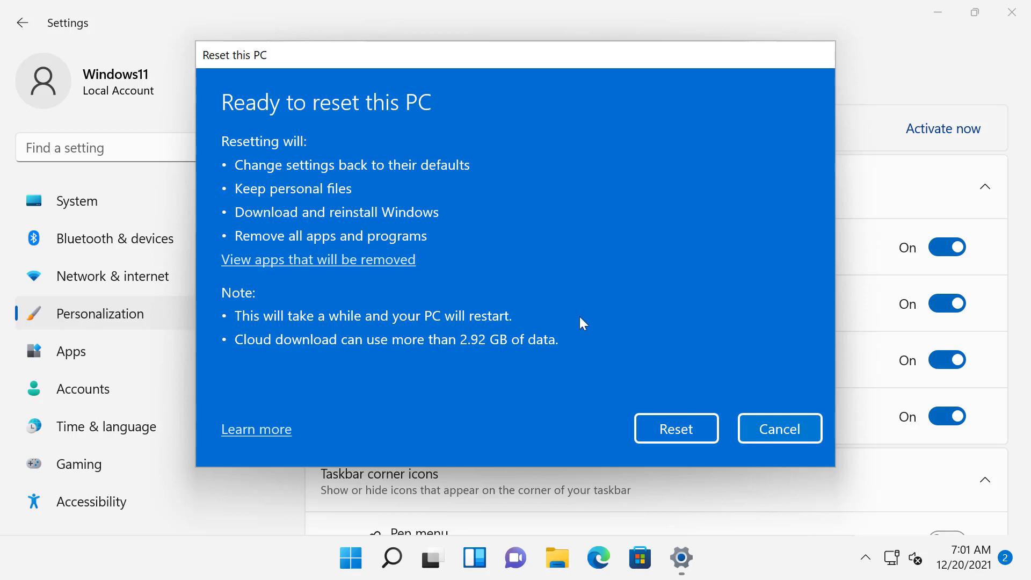
Review the apps that will be removed, return to the summary and begin the reset
left_click(318, 259)
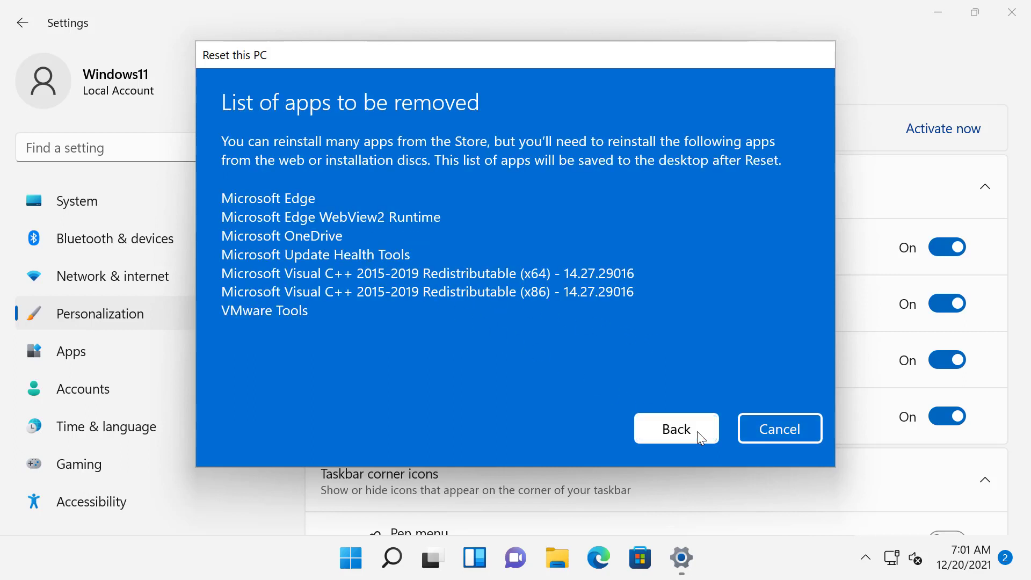
left_click(676, 429)
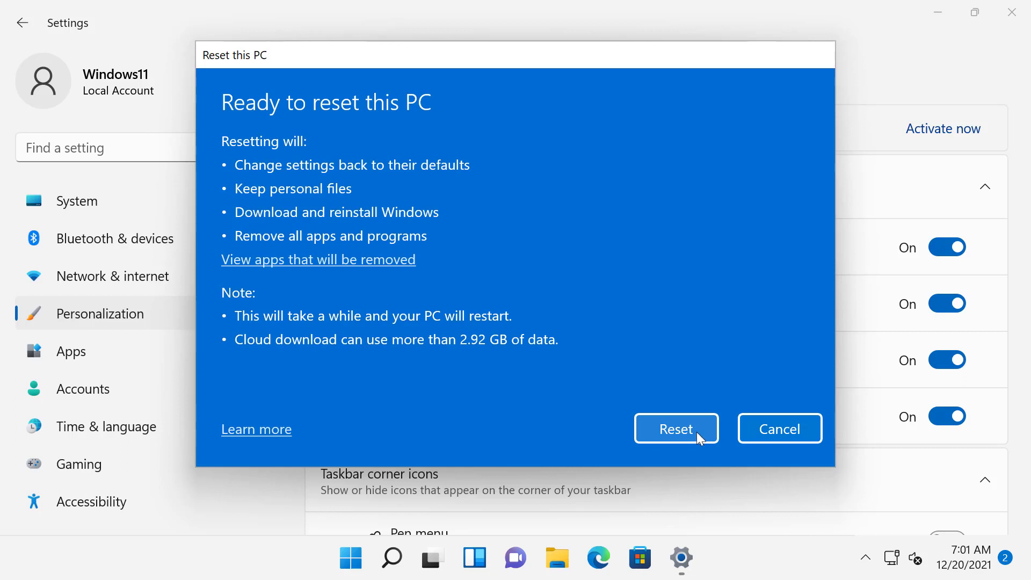
left_click(676, 428)
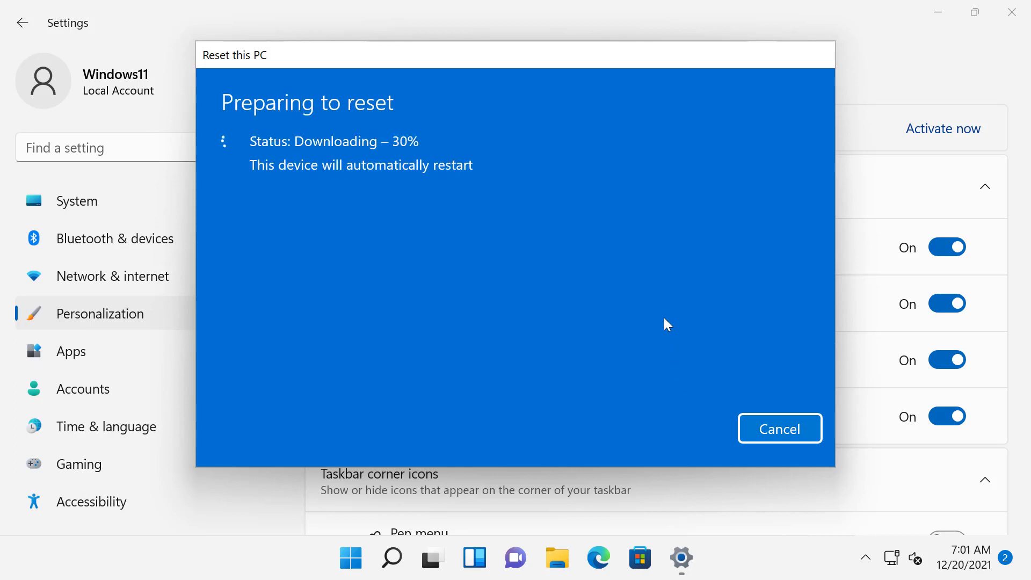